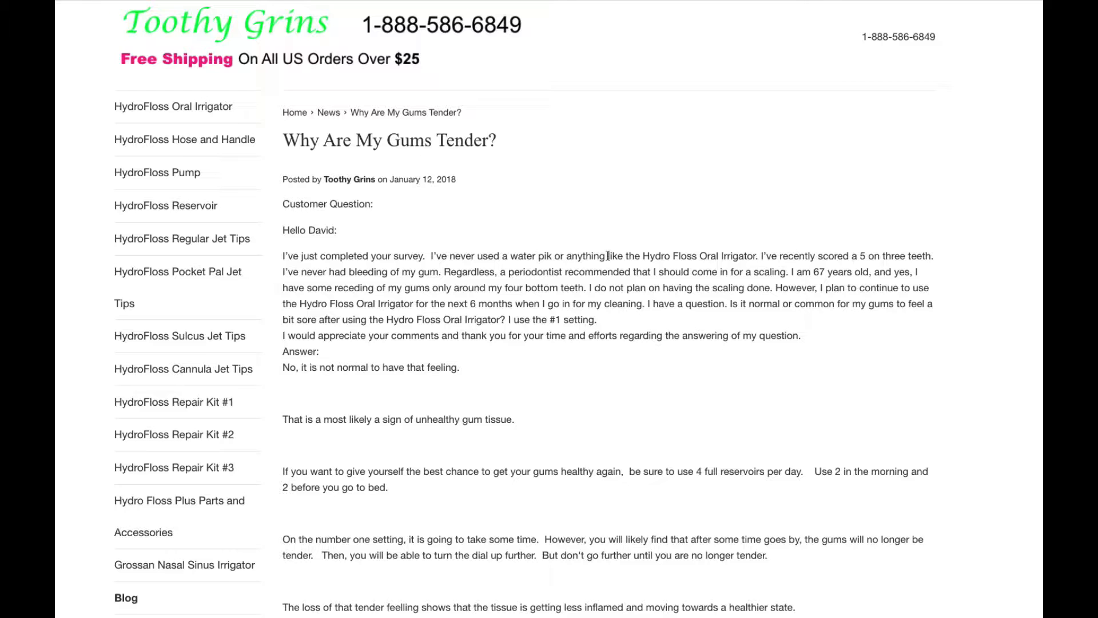
mouse_move(585, 174)
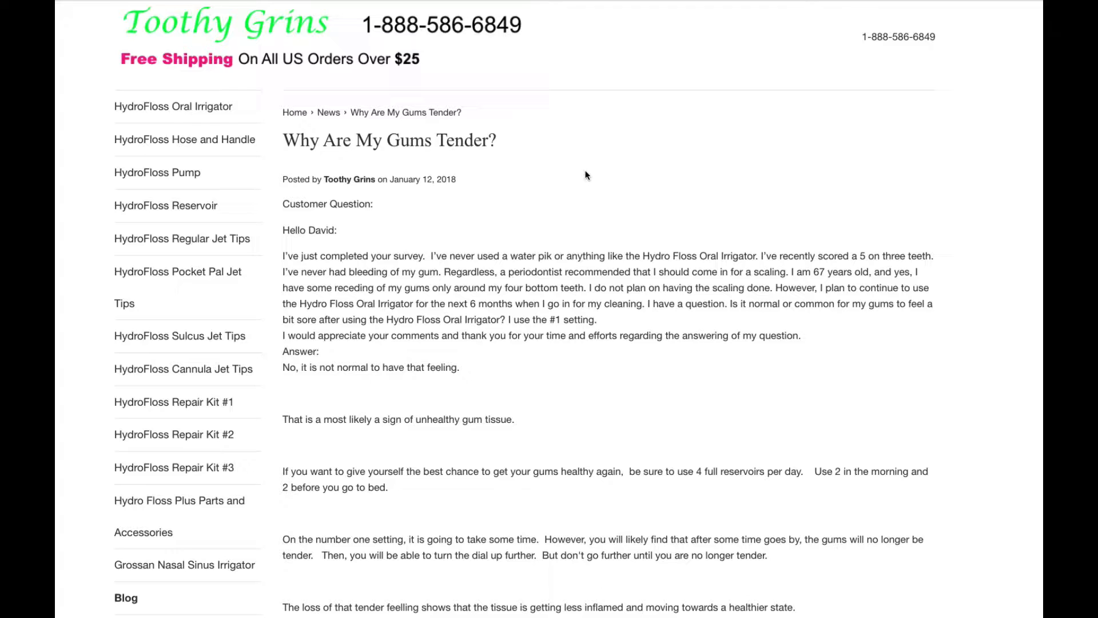
mouse_move(641, 317)
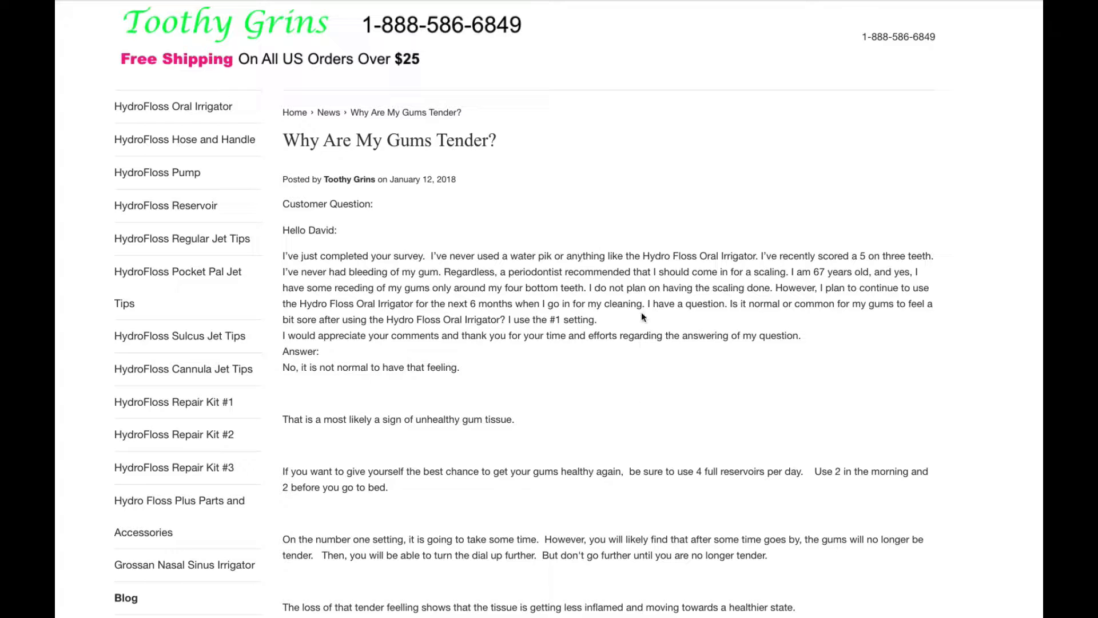
scroll(down, 3)
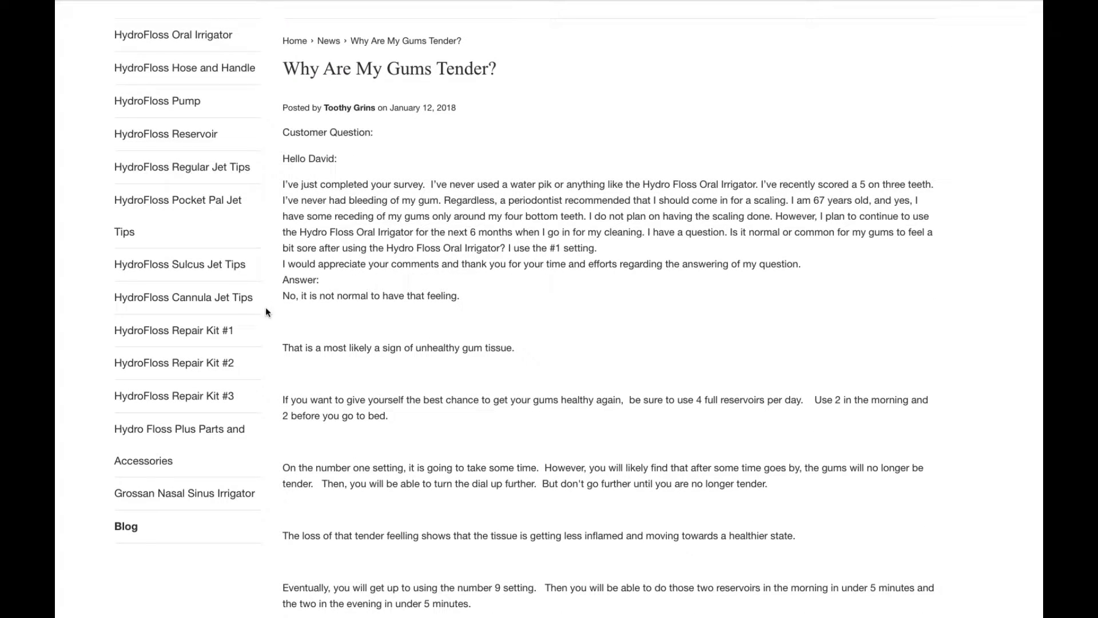
mouse_move(323, 314)
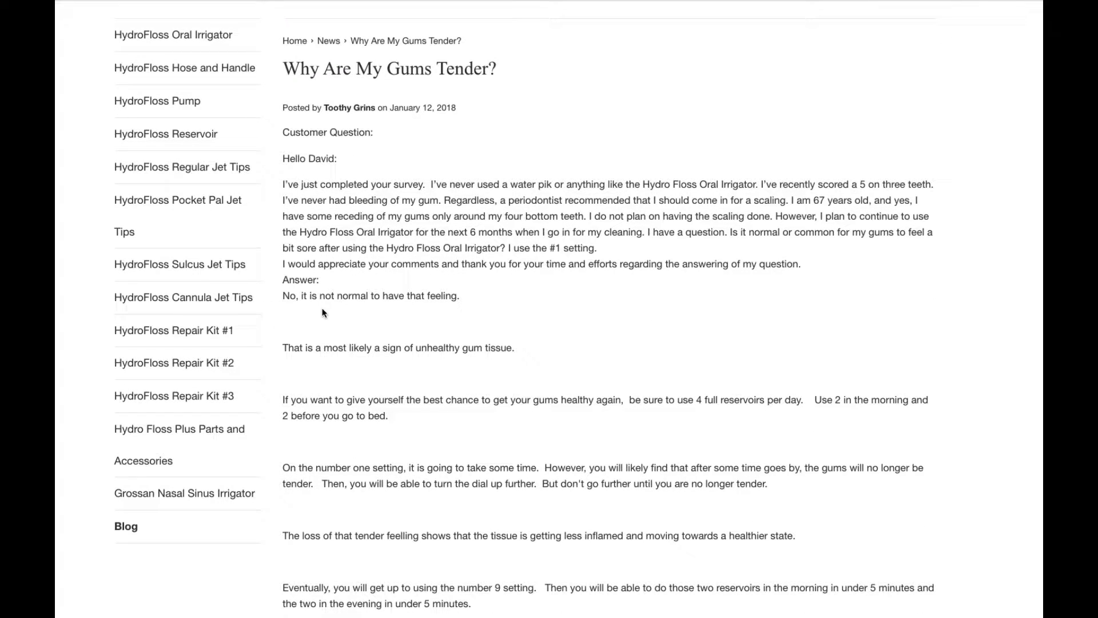
mouse_move(481, 300)
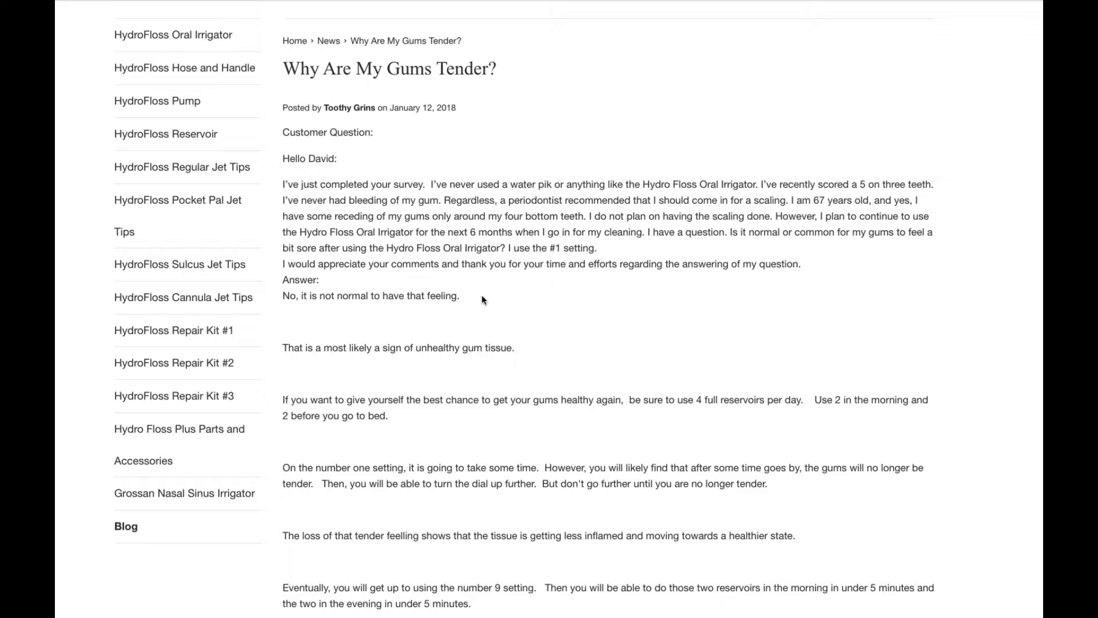
mouse_move(526, 138)
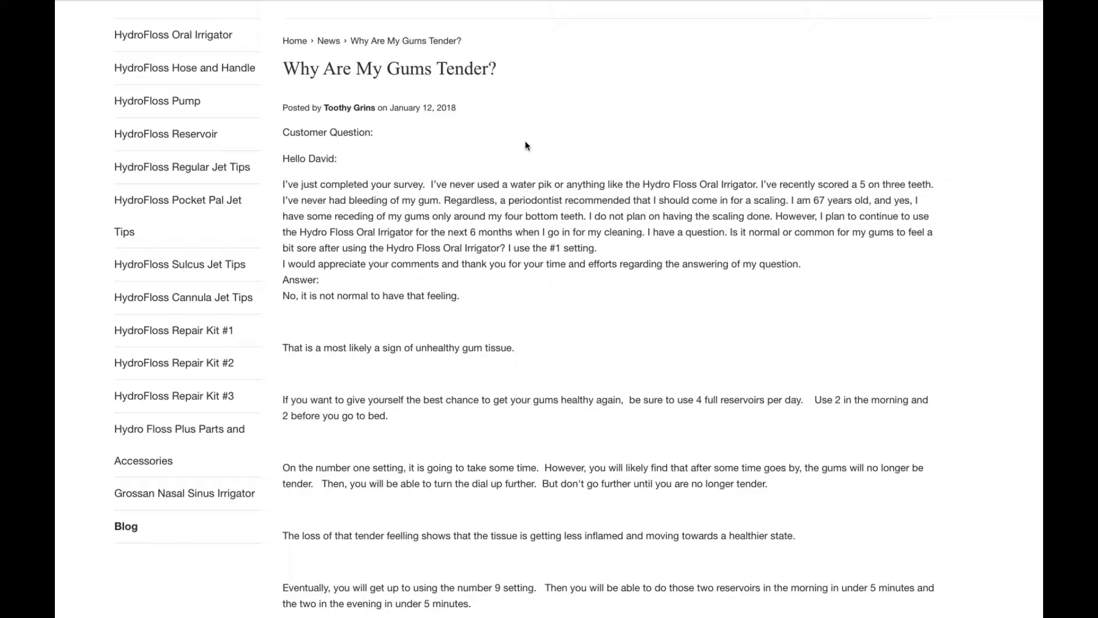
mouse_move(519, 315)
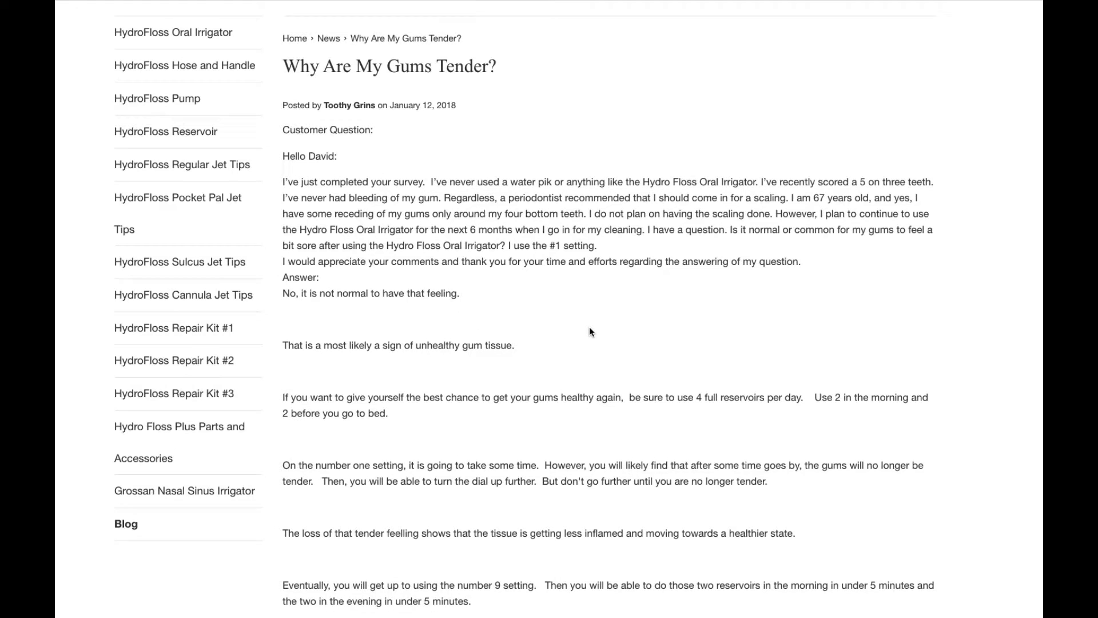
scroll(down, 3)
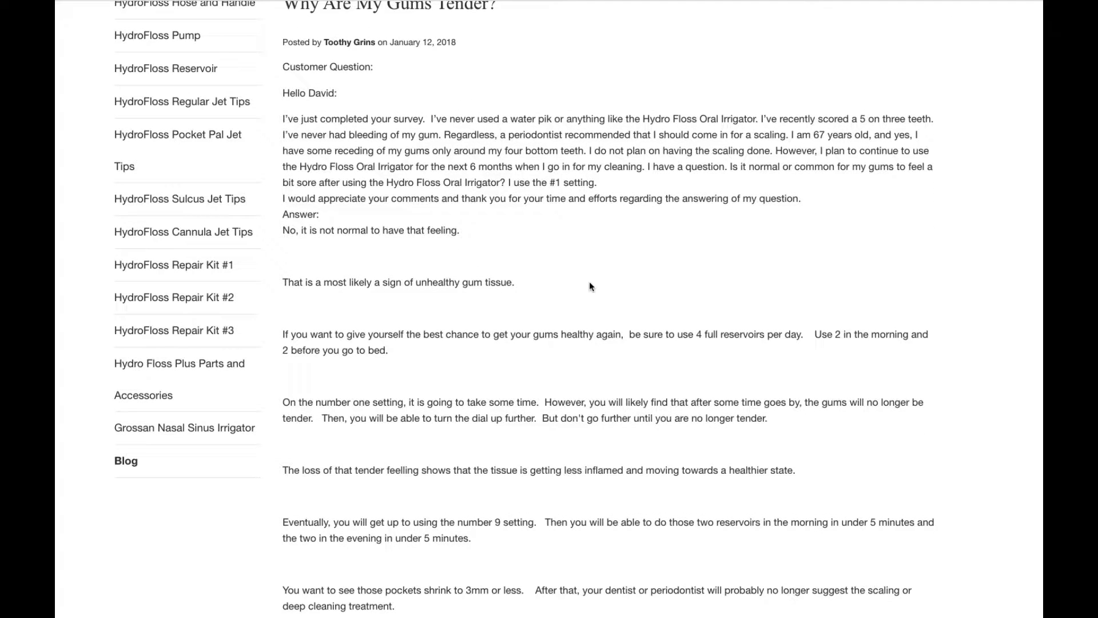
mouse_move(526, 267)
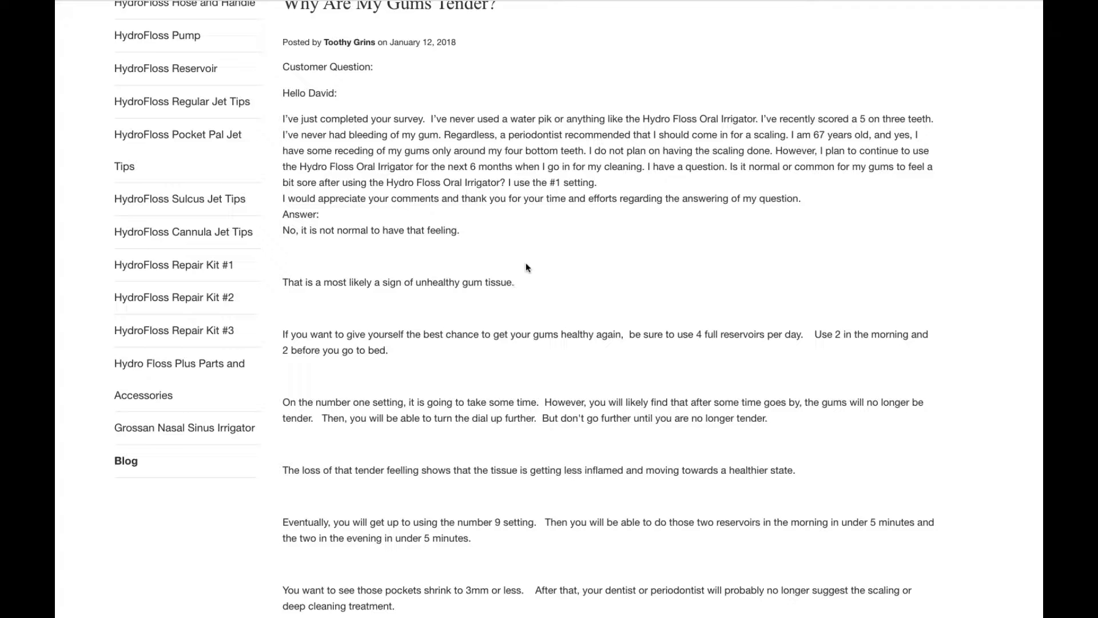
mouse_move(538, 273)
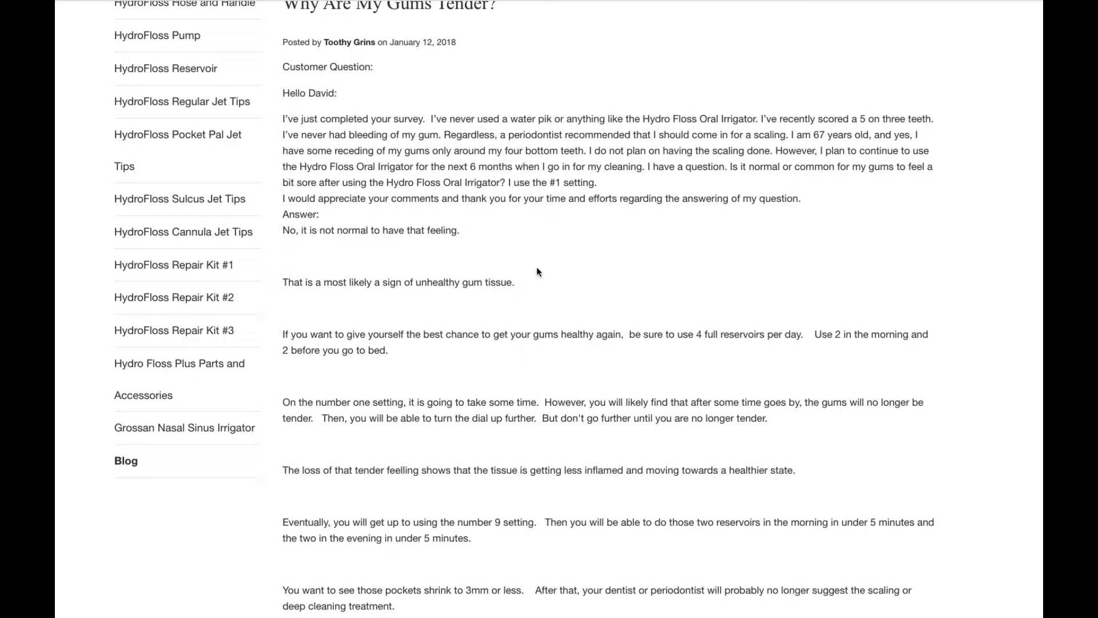
mouse_move(595, 272)
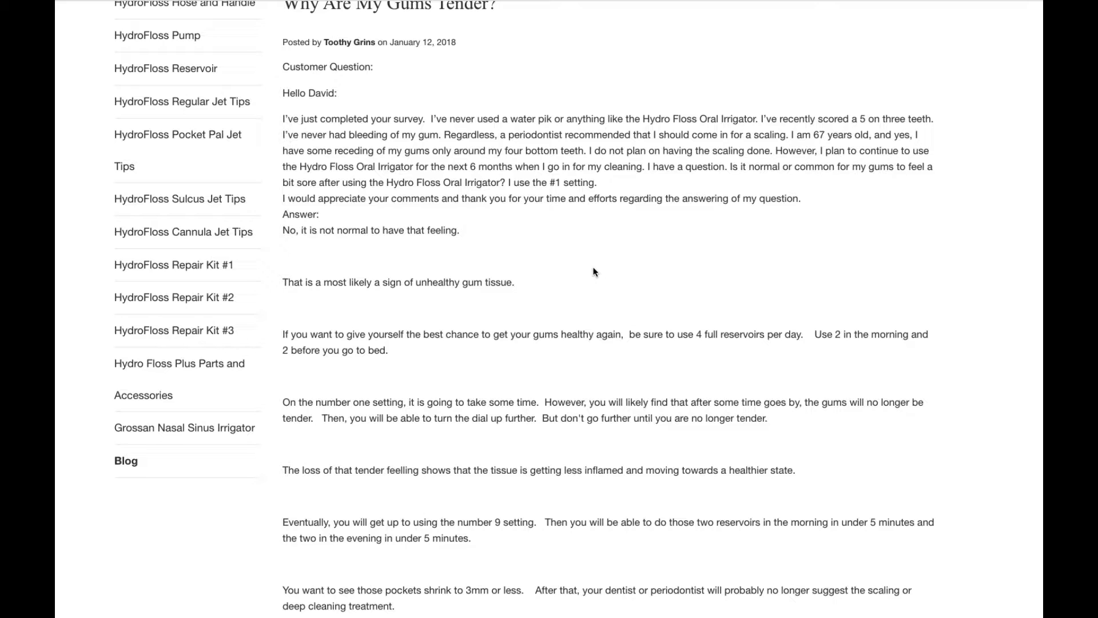
mouse_move(371, 396)
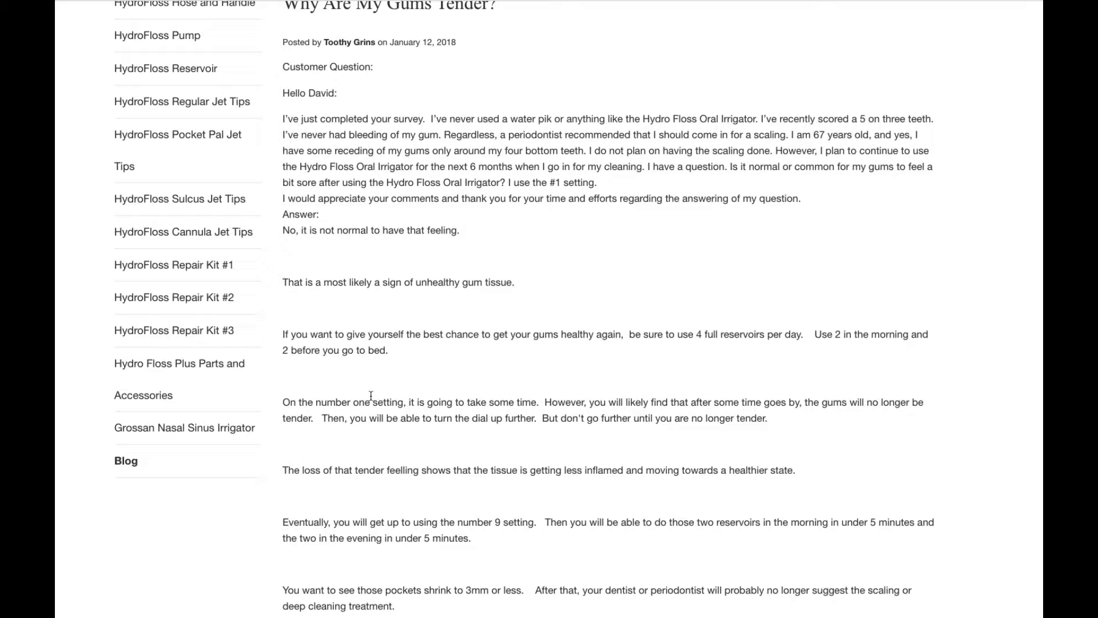
mouse_move(362, 435)
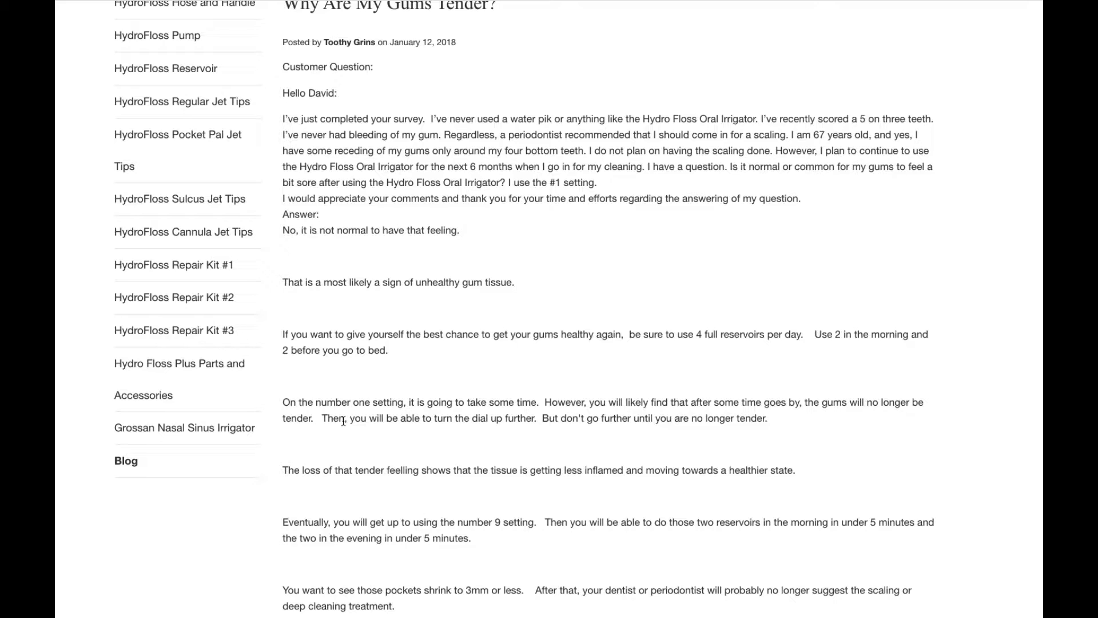
mouse_move(416, 363)
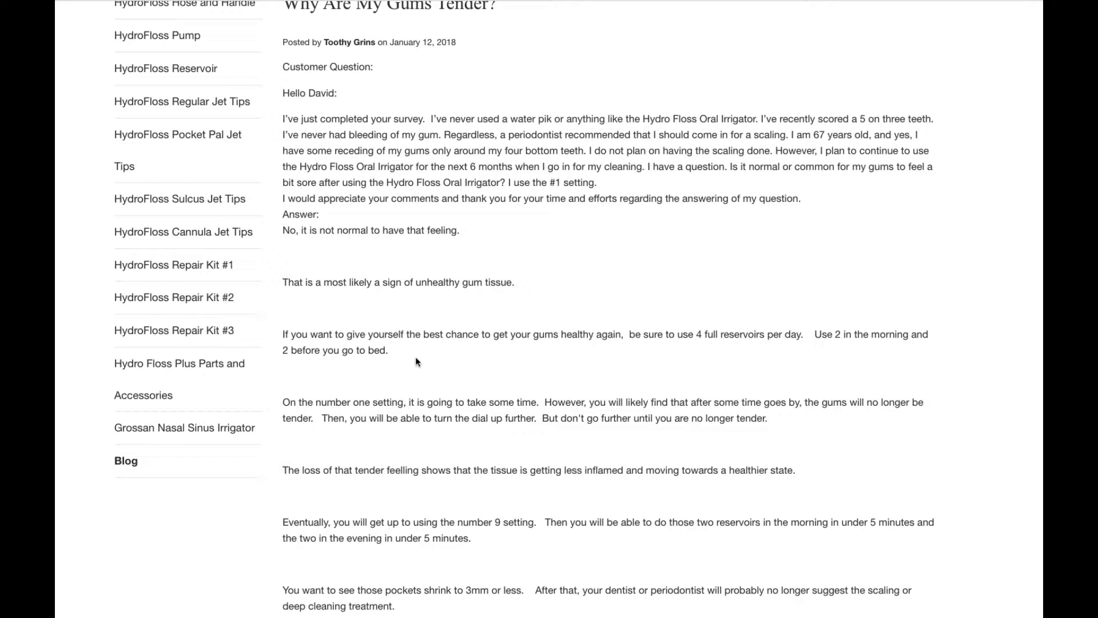
mouse_move(420, 363)
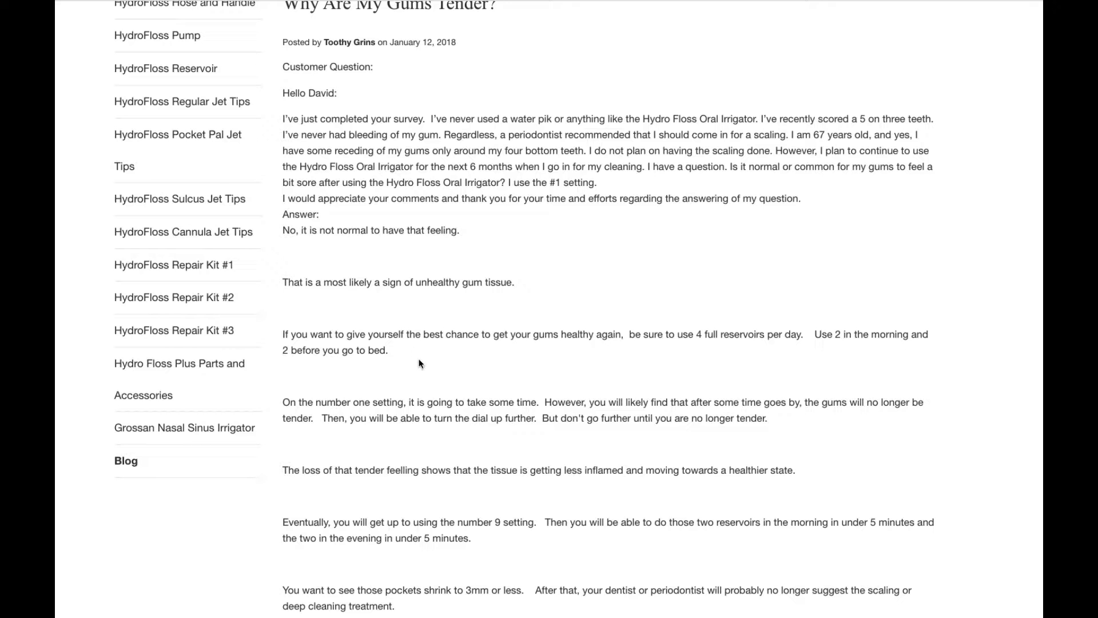
mouse_move(375, 430)
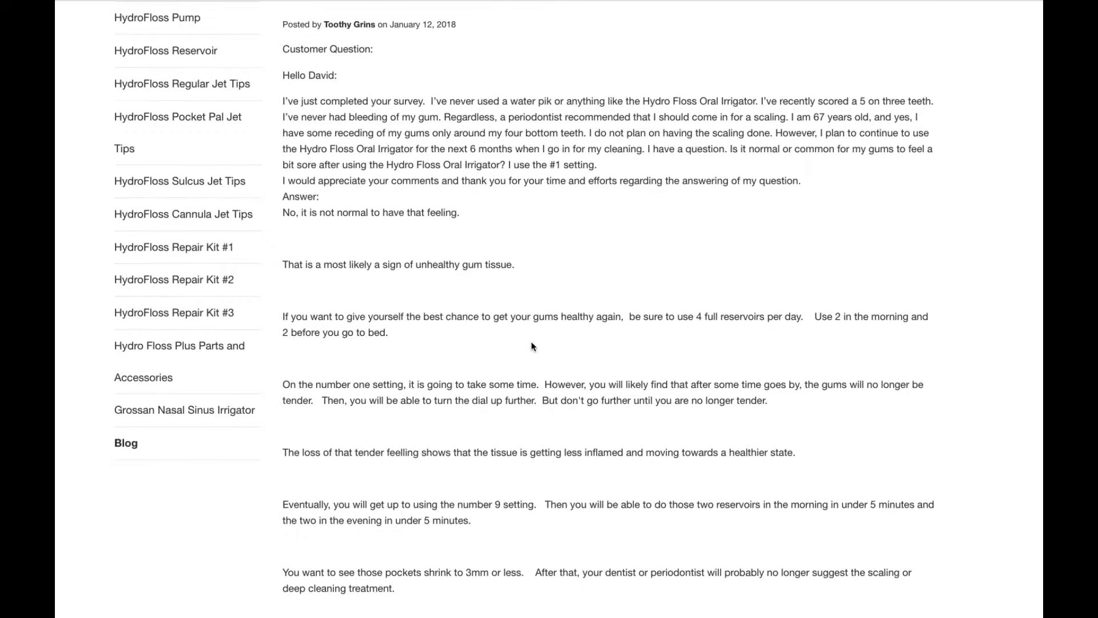
scroll(down, 3)
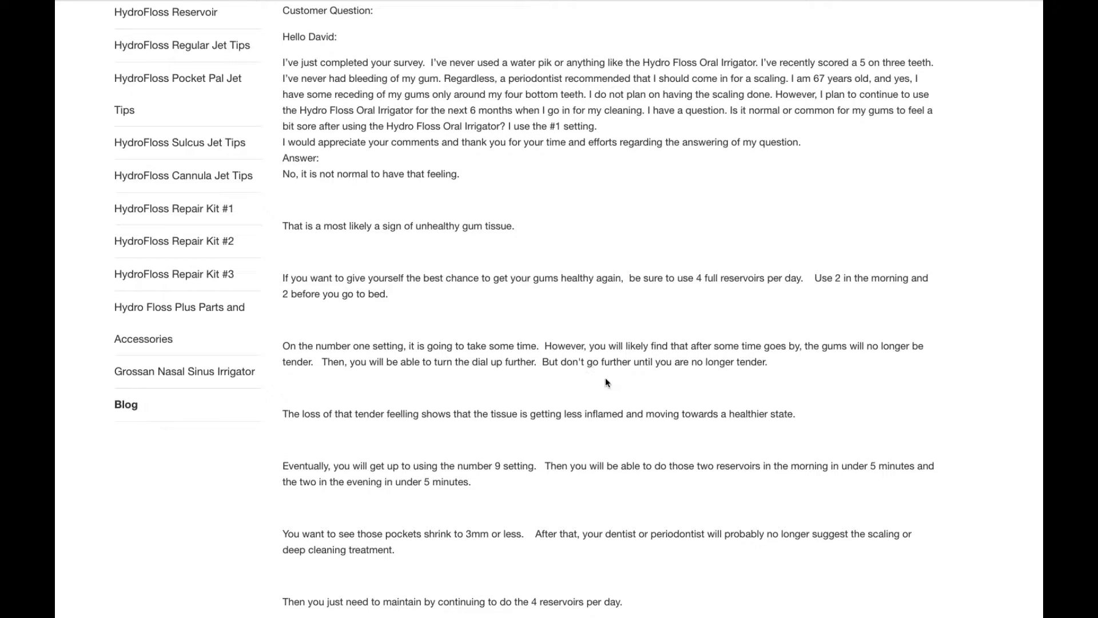
mouse_move(699, 307)
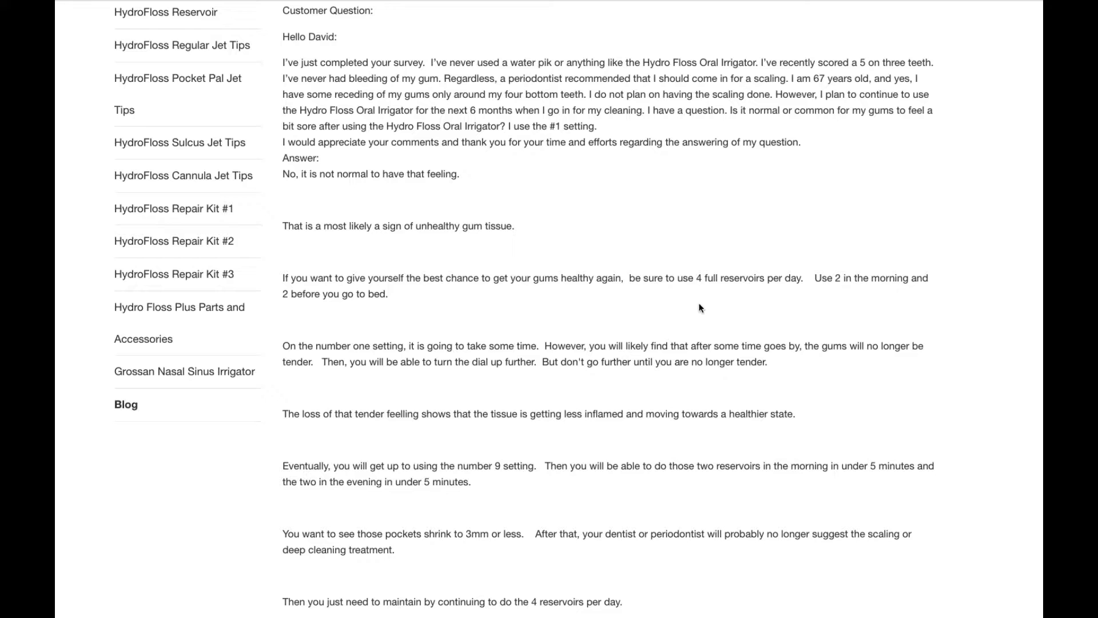
scroll(down, 3)
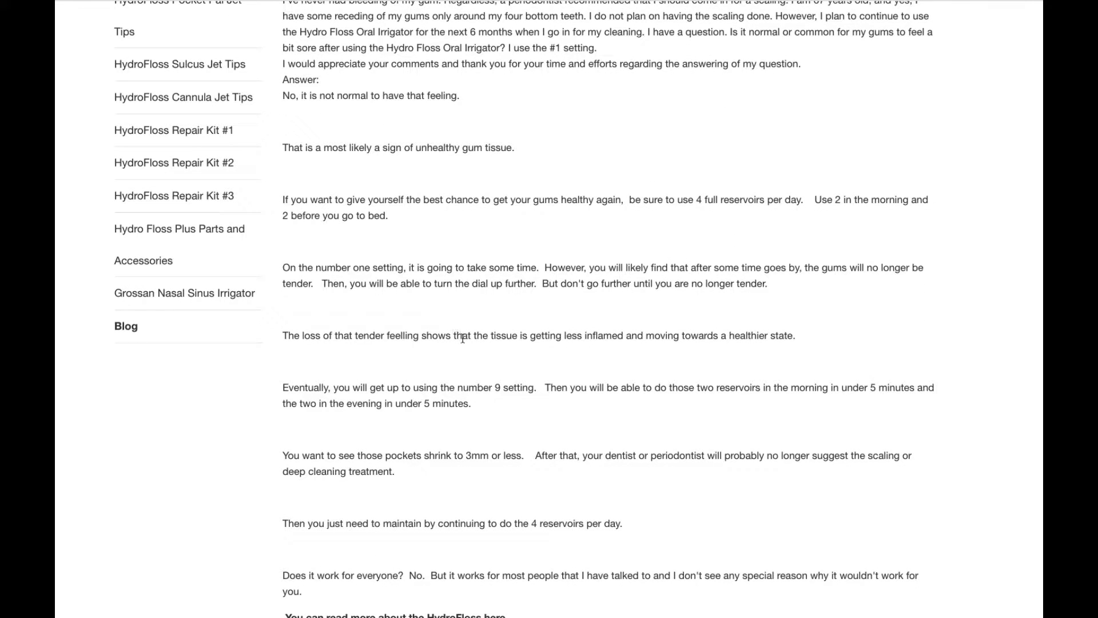
mouse_move(586, 321)
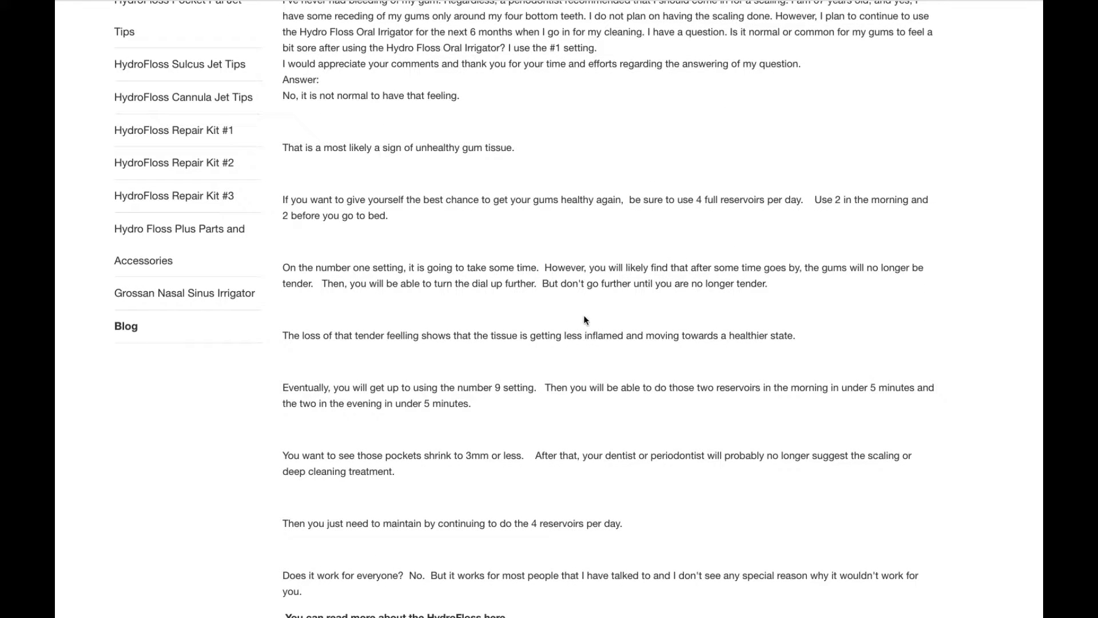
mouse_move(831, 335)
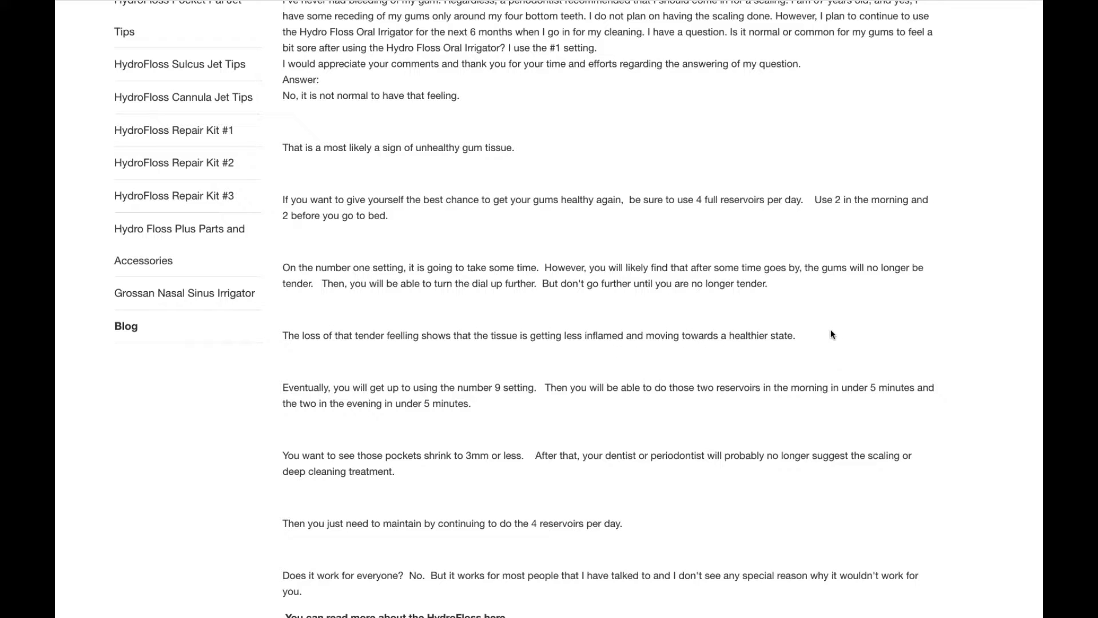
mouse_move(559, 301)
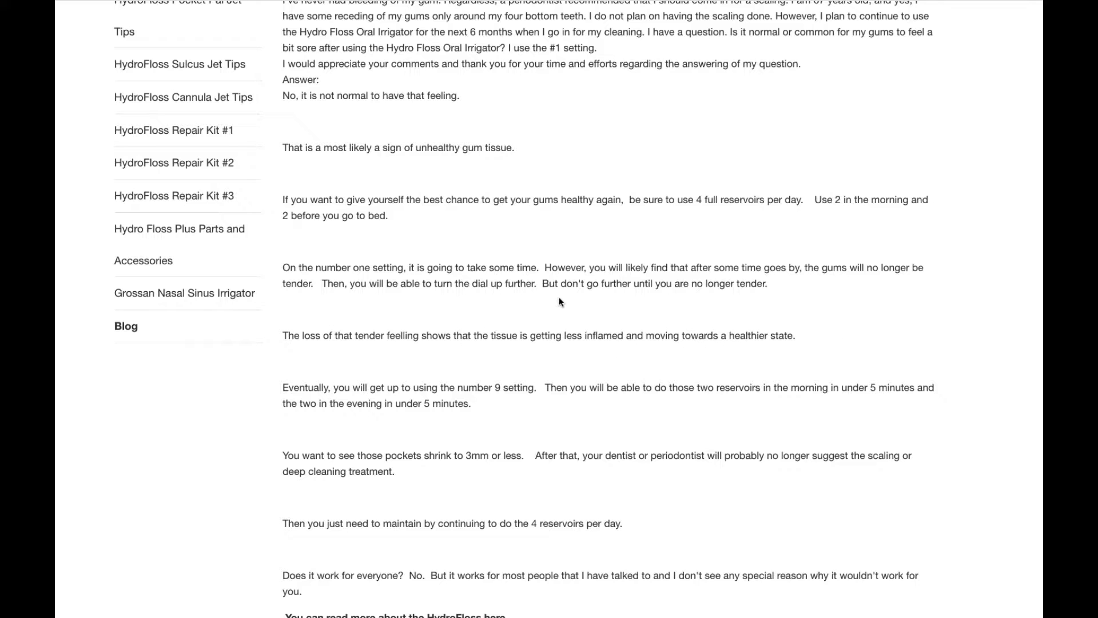
scroll(down, 3)
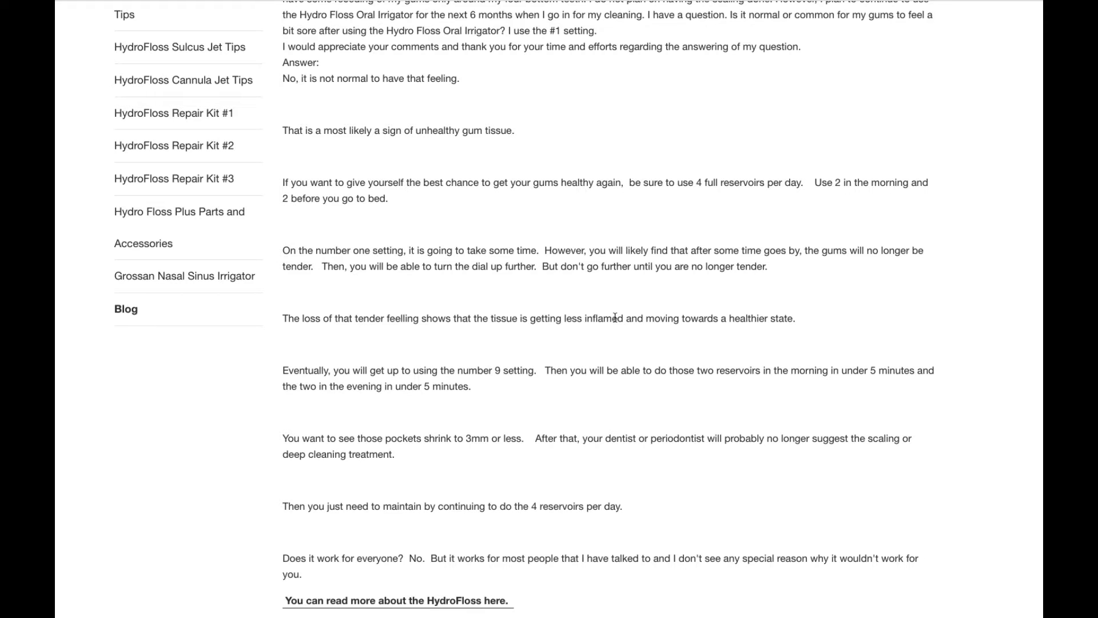
scroll(down, 3)
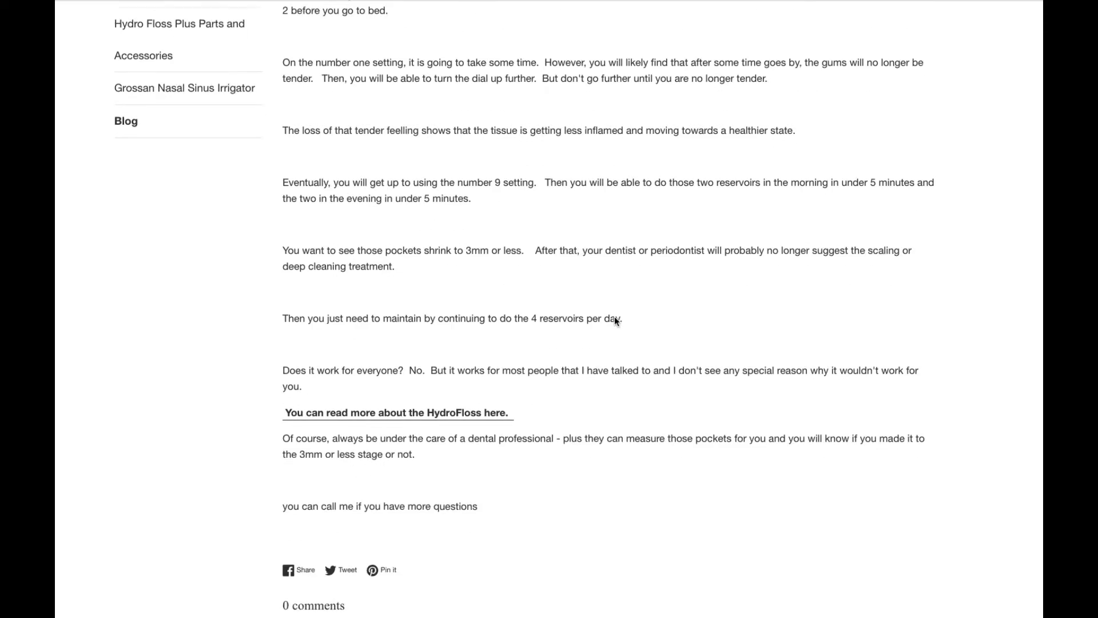
scroll(up, 3)
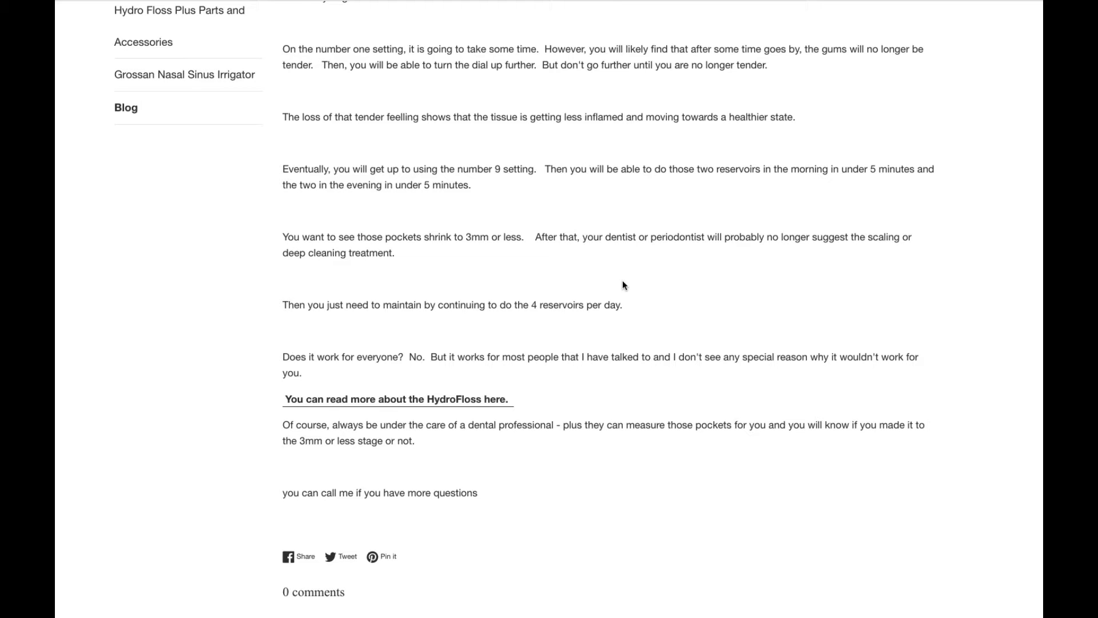
mouse_move(625, 293)
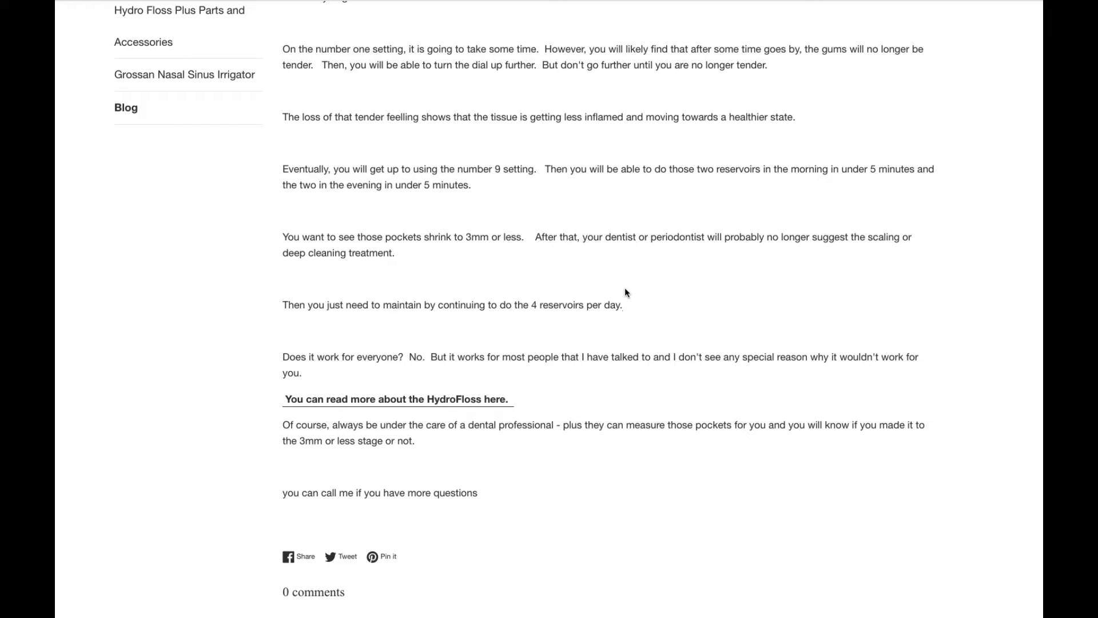
mouse_move(346, 382)
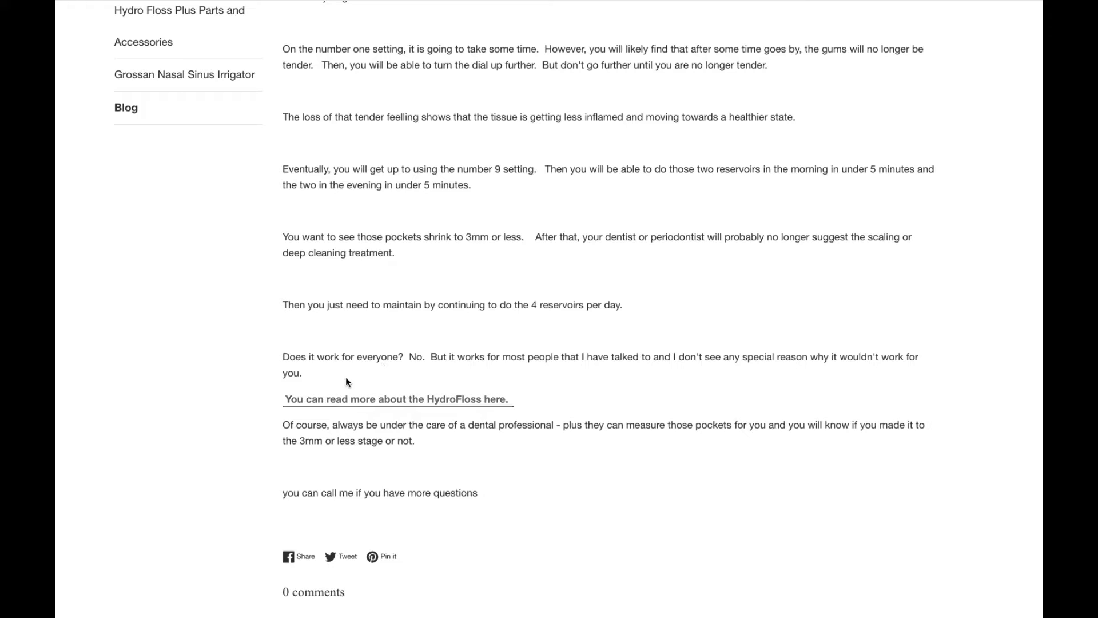
mouse_move(509, 444)
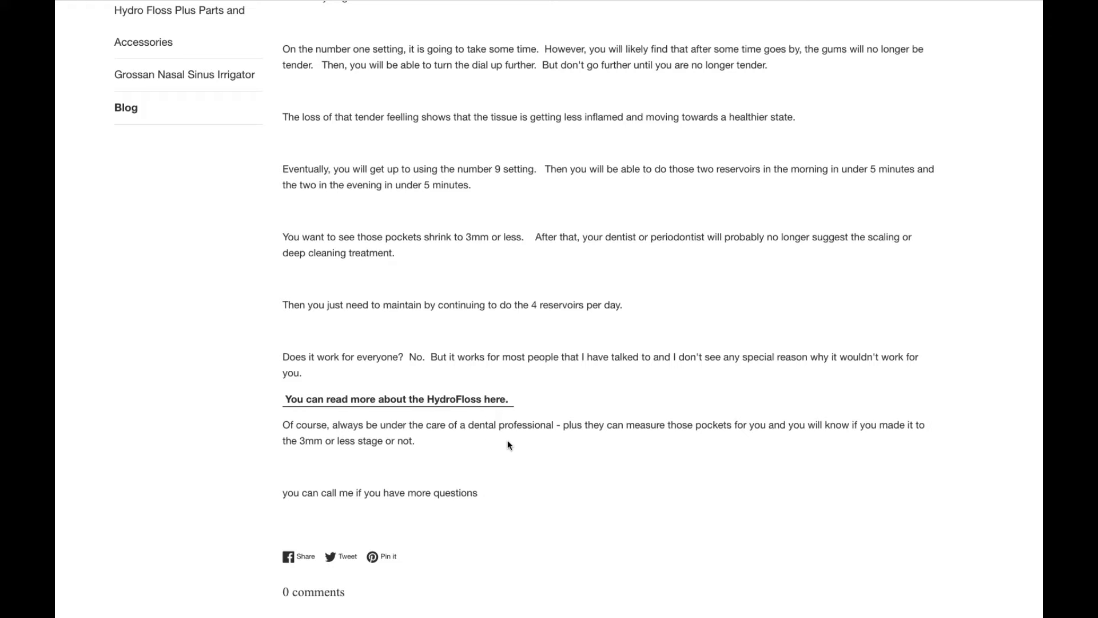
mouse_move(611, 429)
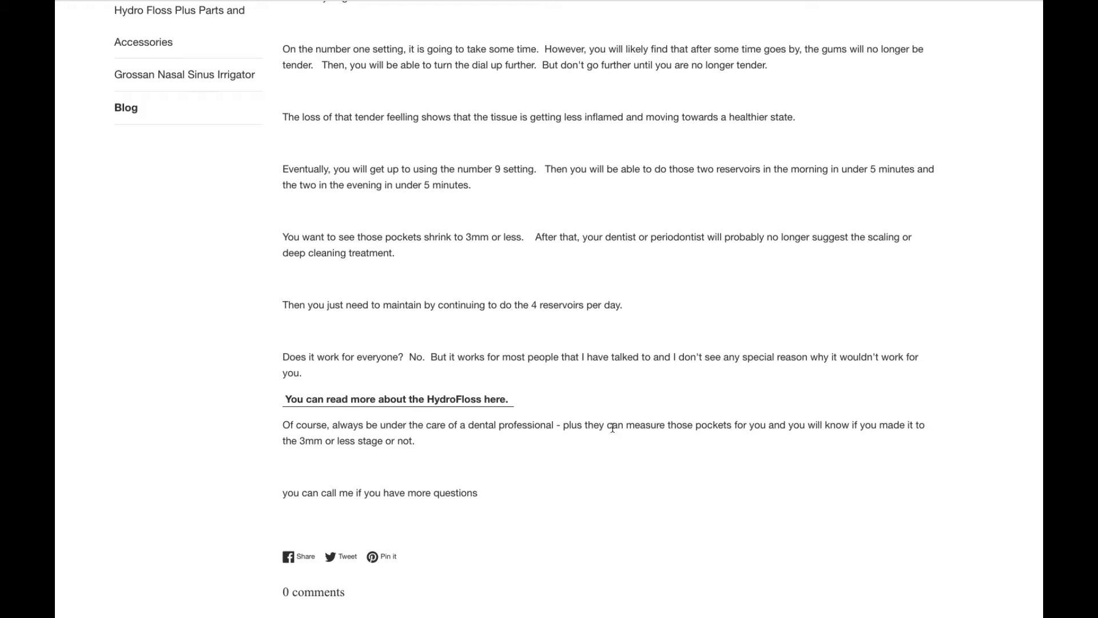
mouse_move(658, 437)
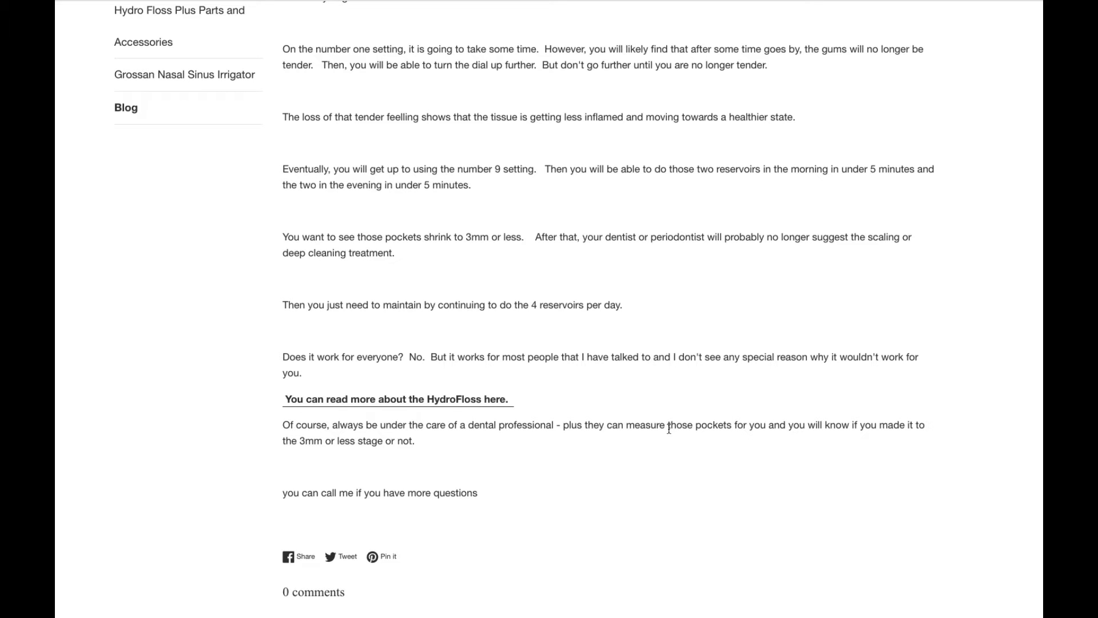
scroll(down, 3)
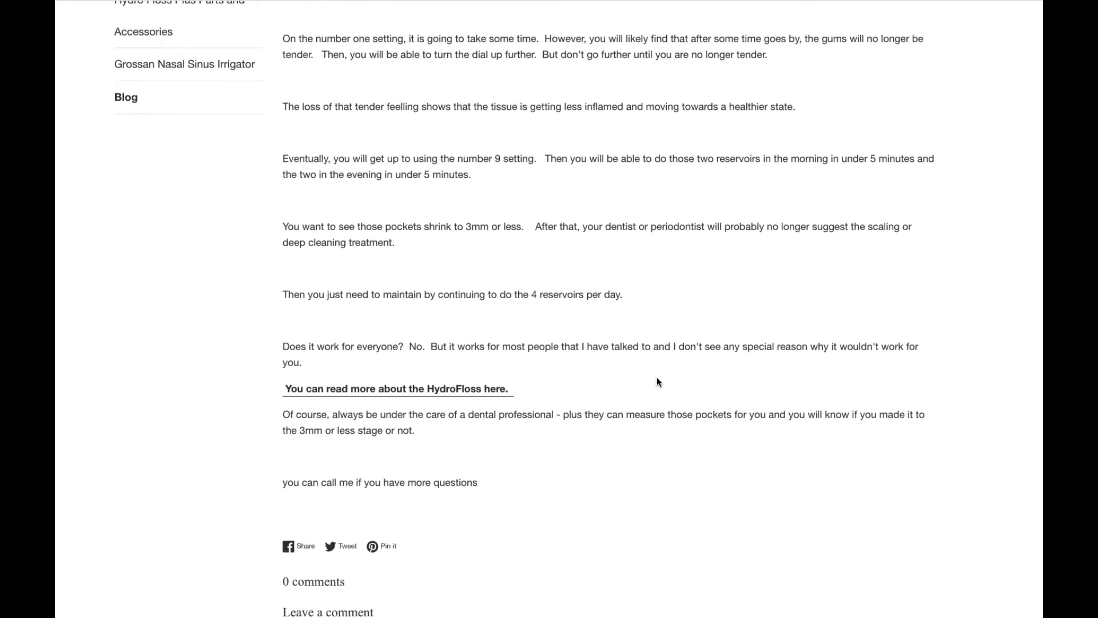
scroll(up, 3)
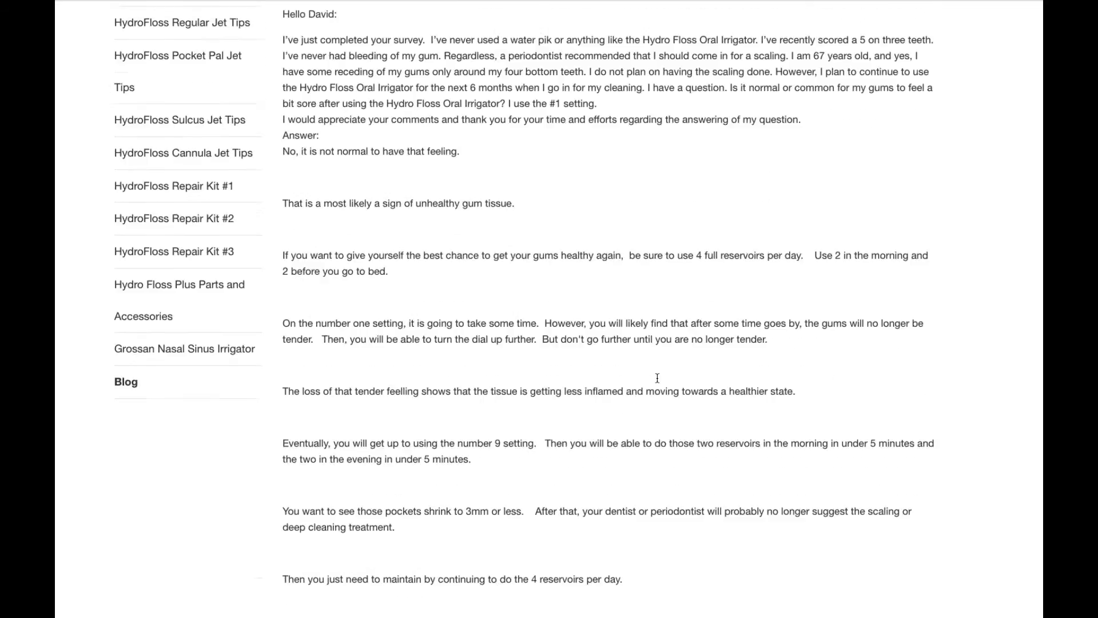
scroll(up, 3)
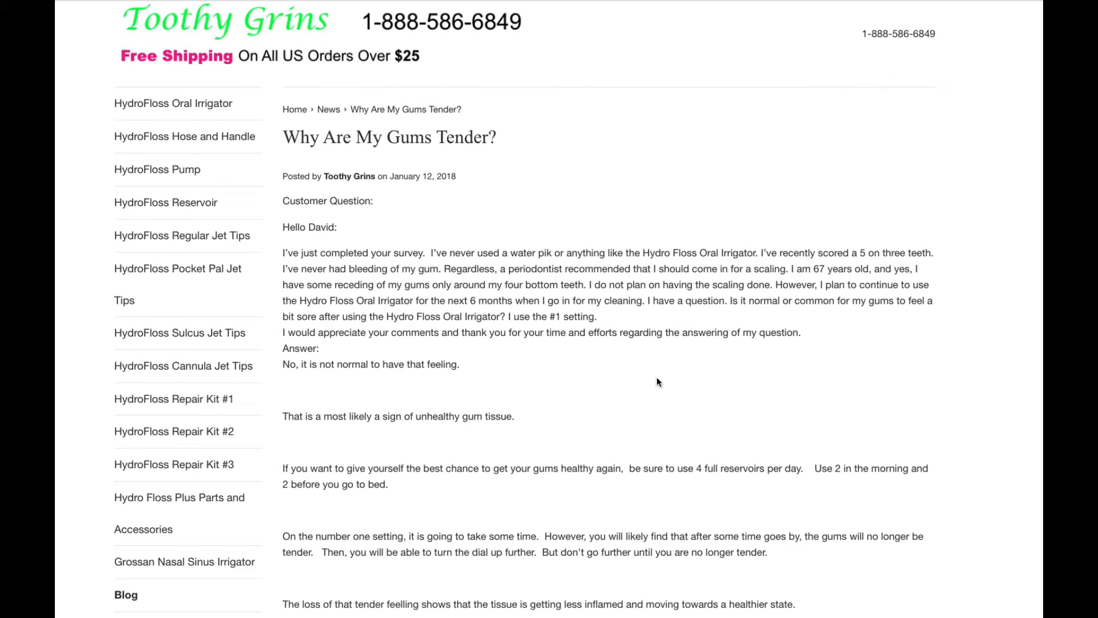
scroll(down, 3)
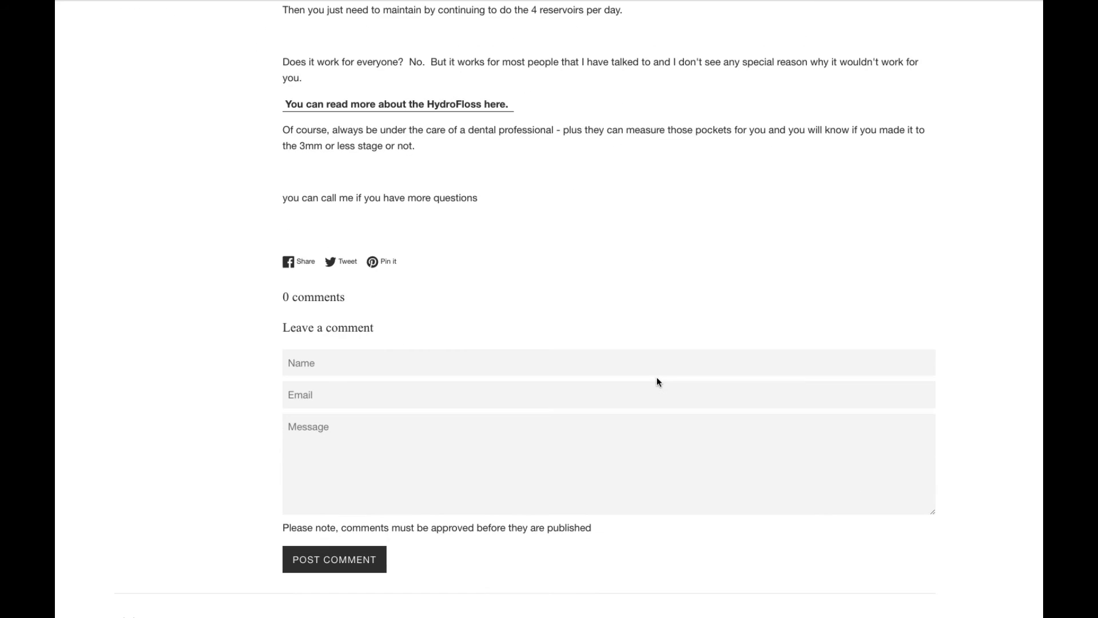
scroll(up, 3)
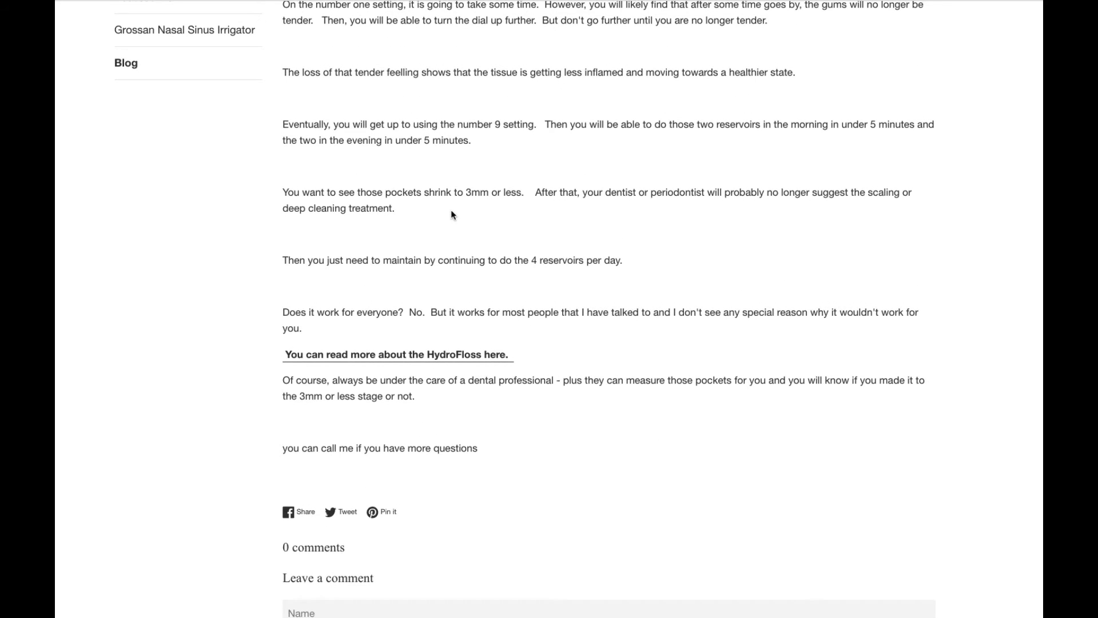
mouse_move(435, 342)
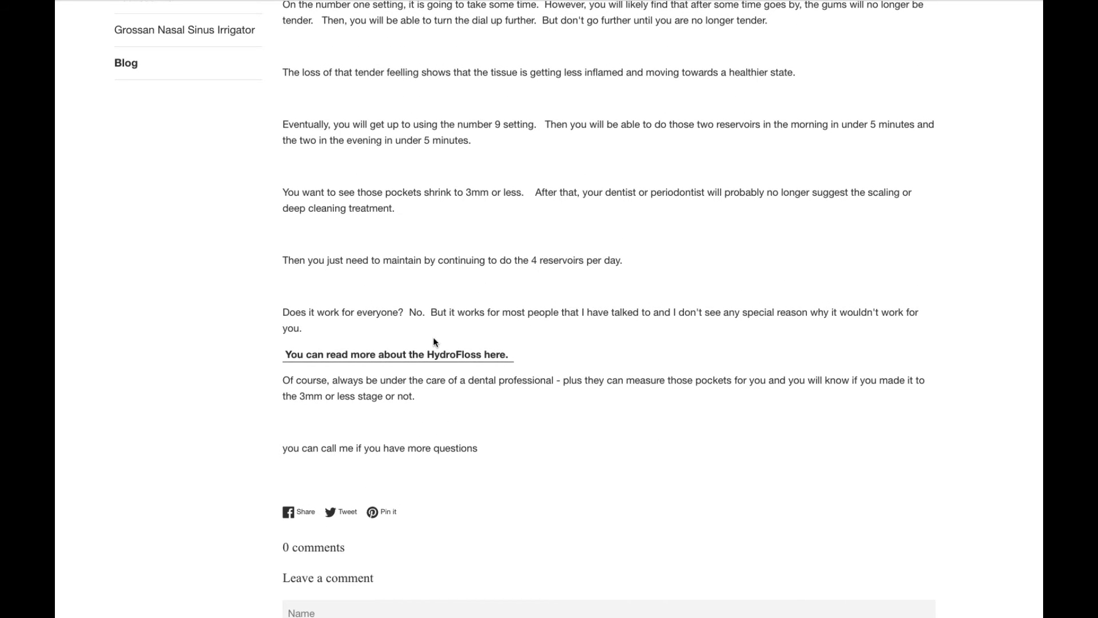
mouse_move(680, 95)
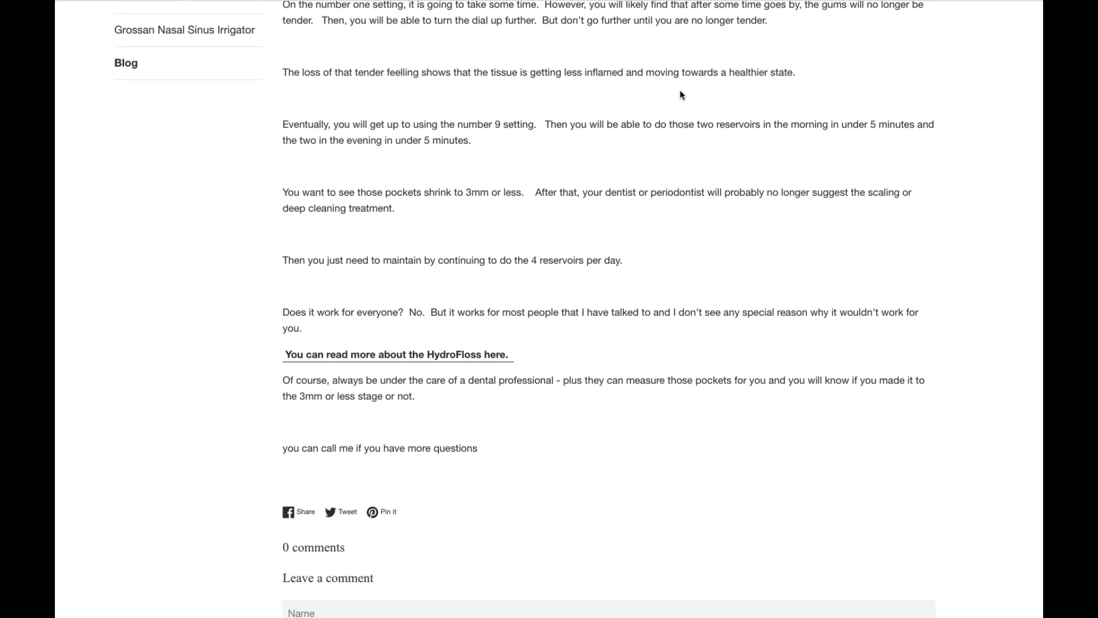
scroll(up, 3)
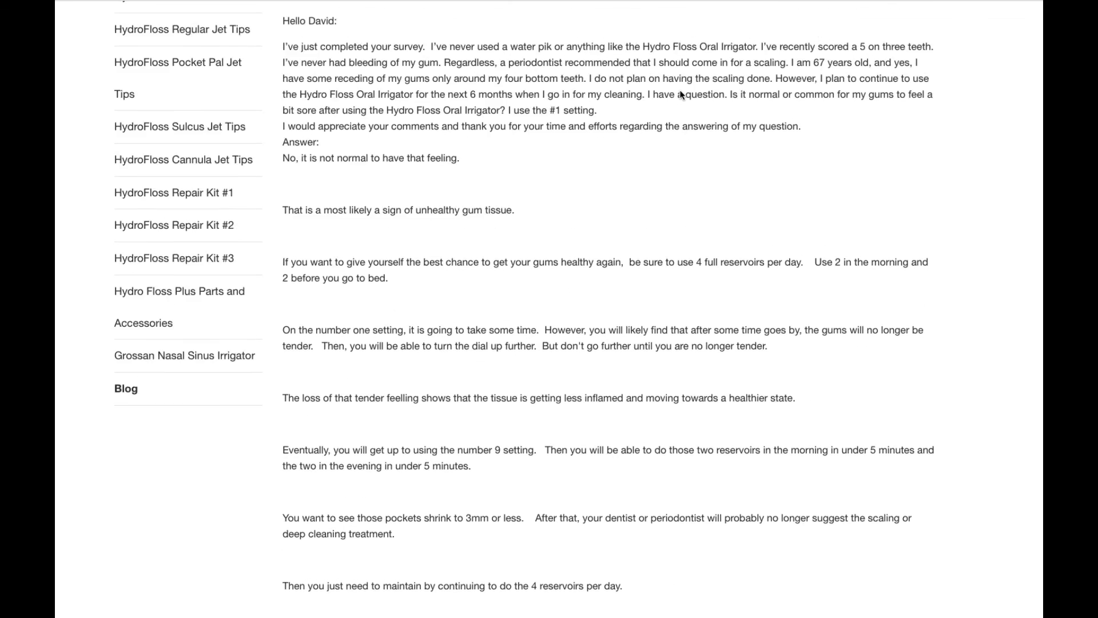
scroll(up, 3)
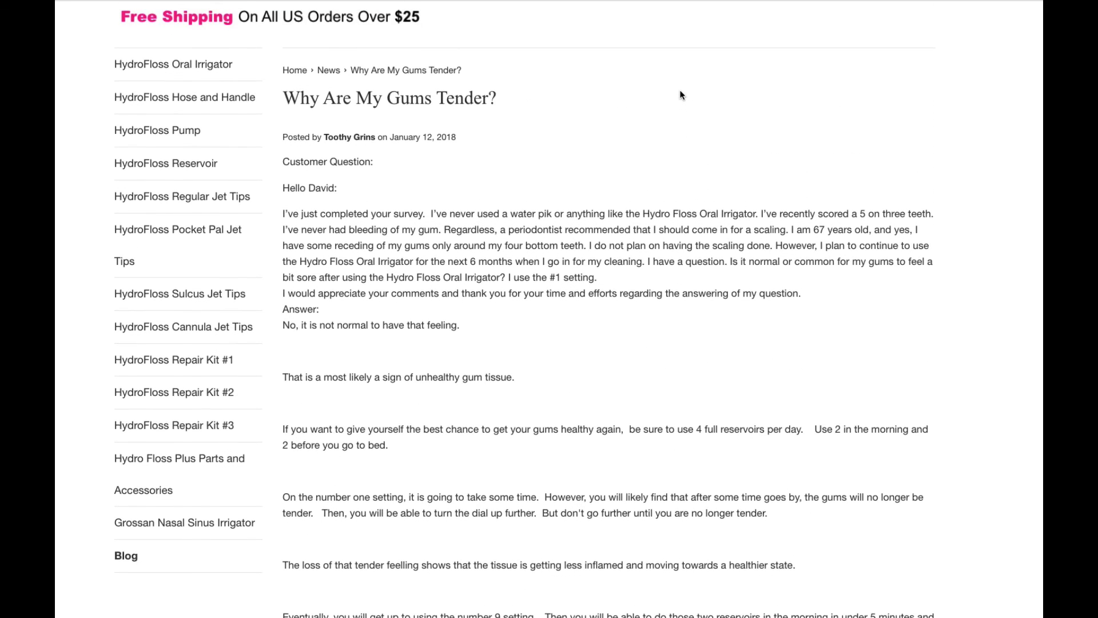